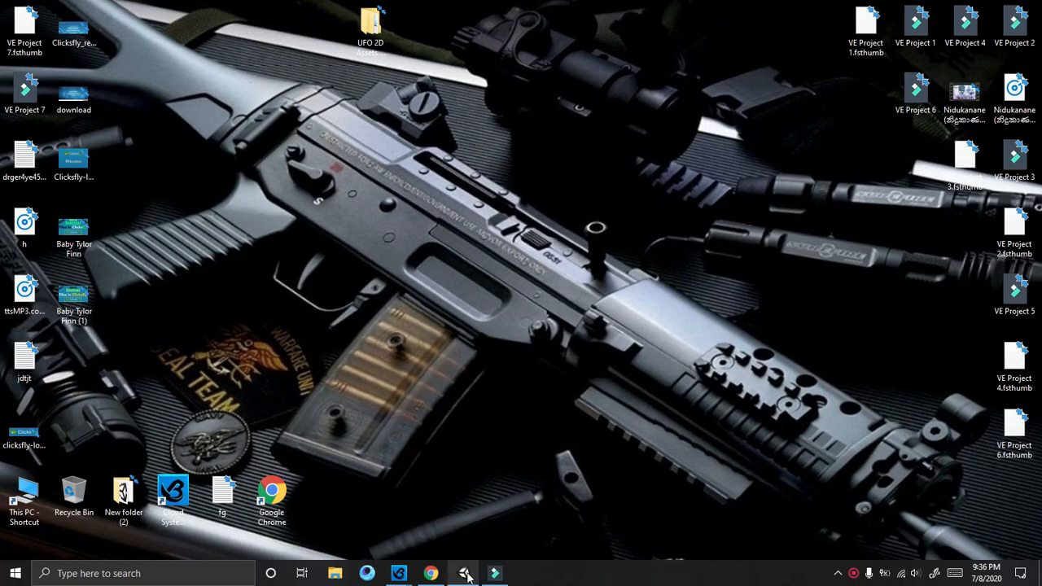
- Bring the Unity project to the front, showing the 'Can't add script' error for Myscript
{"action": "left_click", "coordinate": [464, 573]}
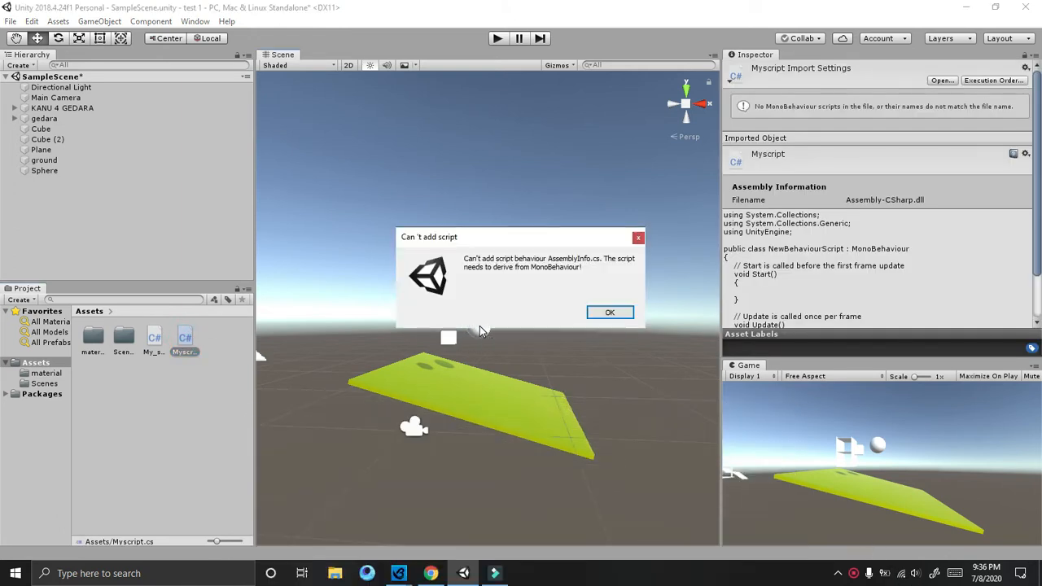
{"action": "mouse_move", "coordinate": [527, 293]}
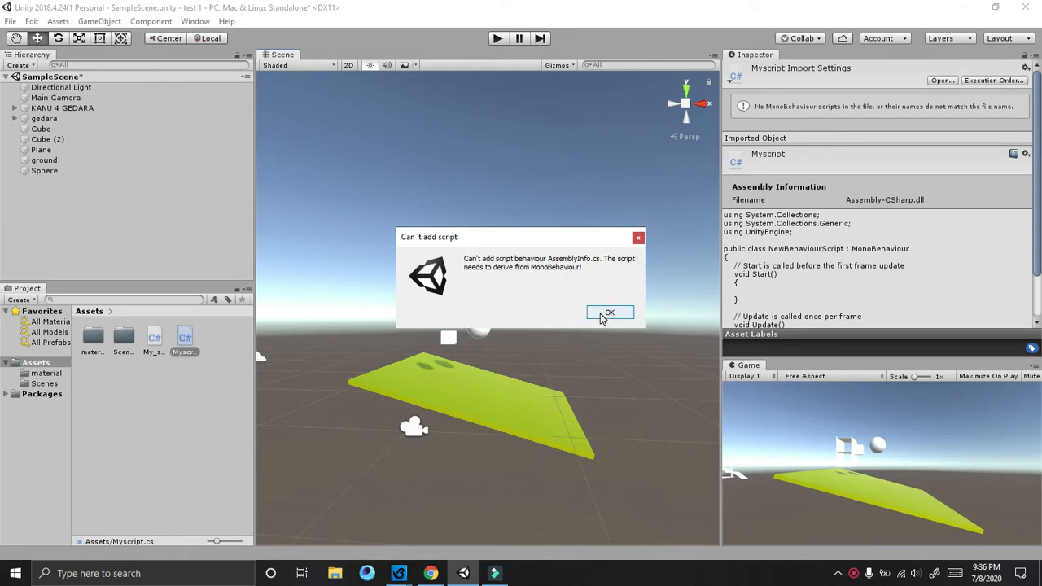
- Close the 'Can't add script' dialog with OK, returning to the scene
{"action": "left_click", "coordinate": [609, 313]}
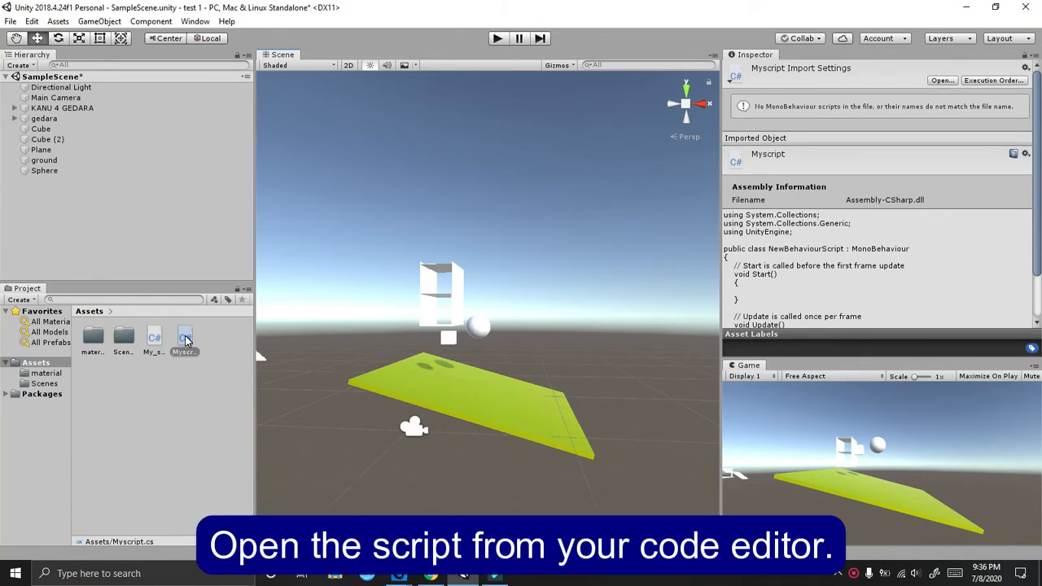
- Open the Myscript asset from the Project panel in Visual Studio 2017
{"action": "double_click", "coordinate": [185, 336]}
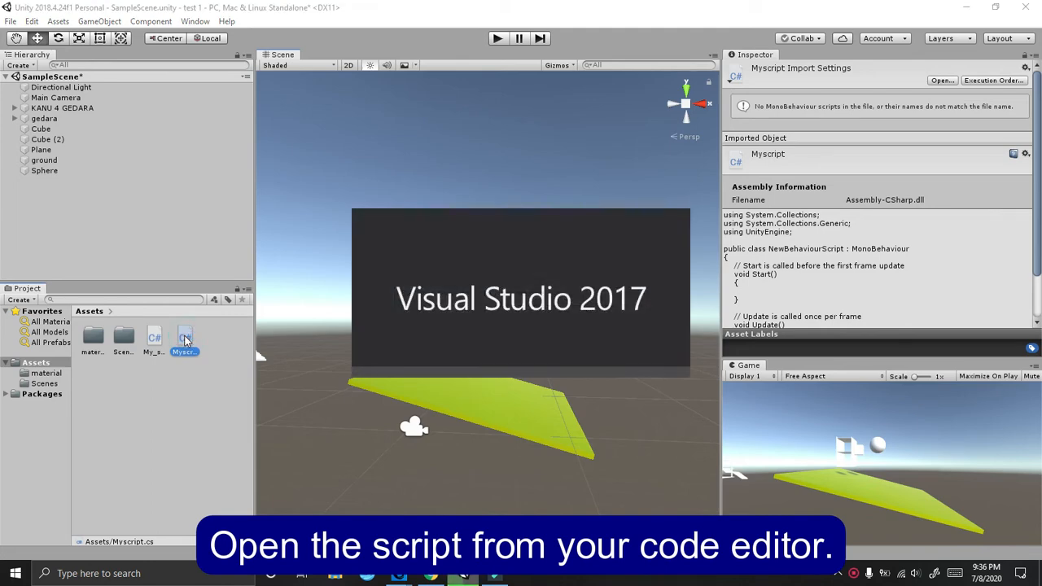
{"action": "double_click", "coordinate": [182, 337]}
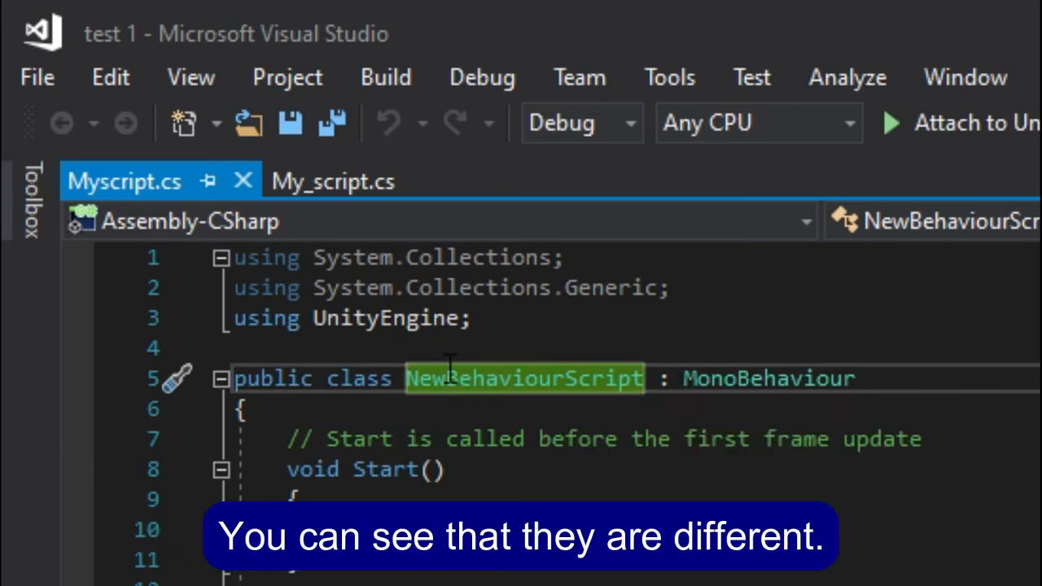
{"action": "mouse_move", "coordinate": [606, 378]}
{"action": "type", "text": "Mys"}
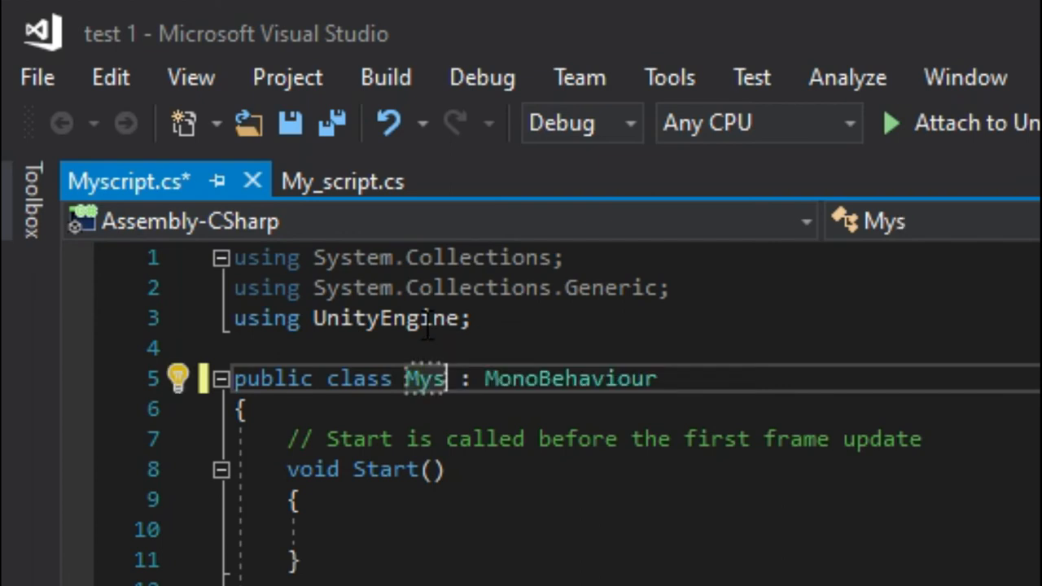
- Change the class name after 'public class' from NewBehaviourScript to Myscript
{"action": "type", "text": "cript"}
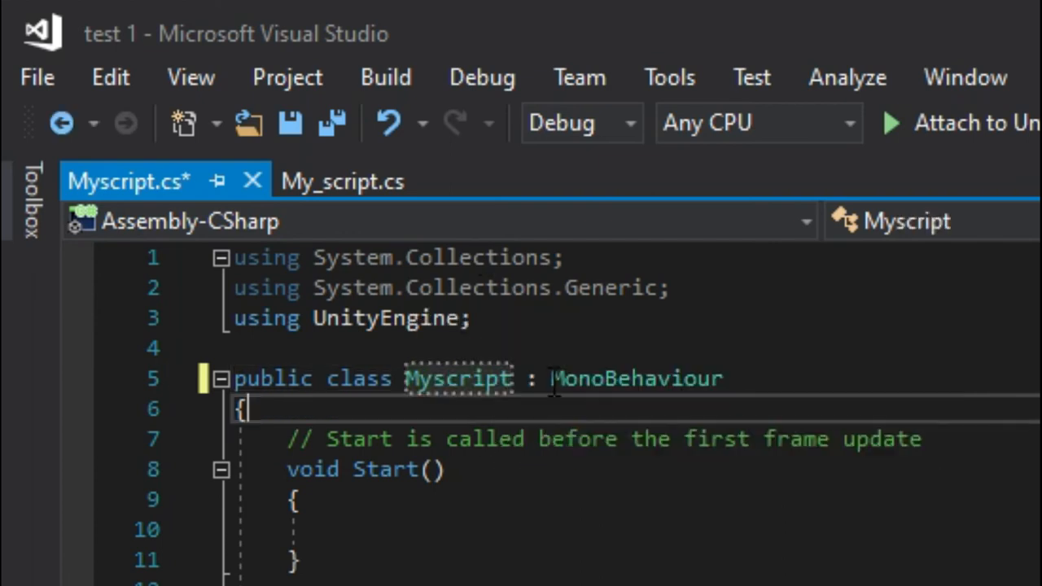
{"action": "mouse_move", "coordinate": [290, 122]}
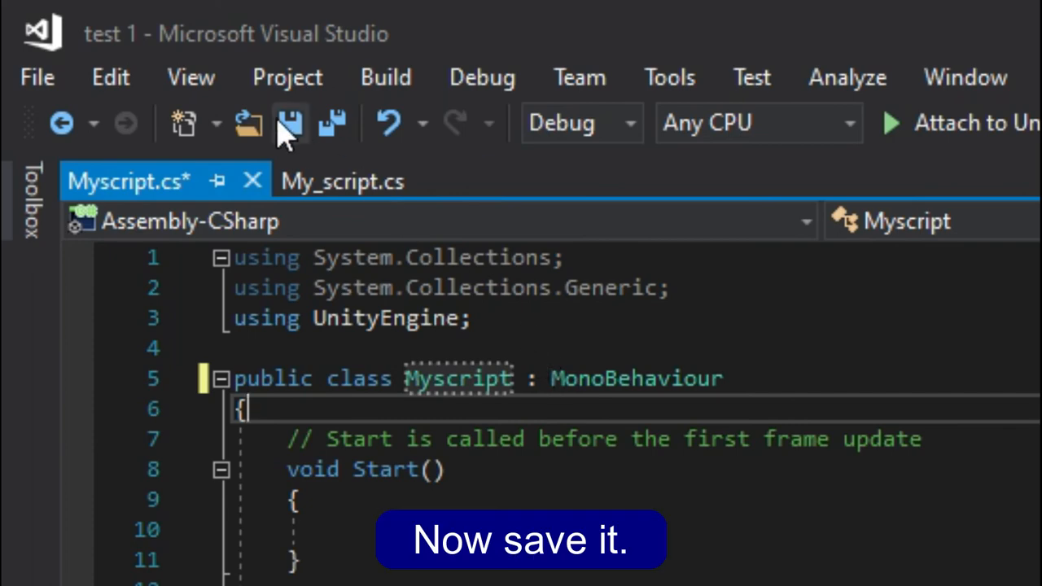
{"action": "mouse_move", "coordinate": [289, 124]}
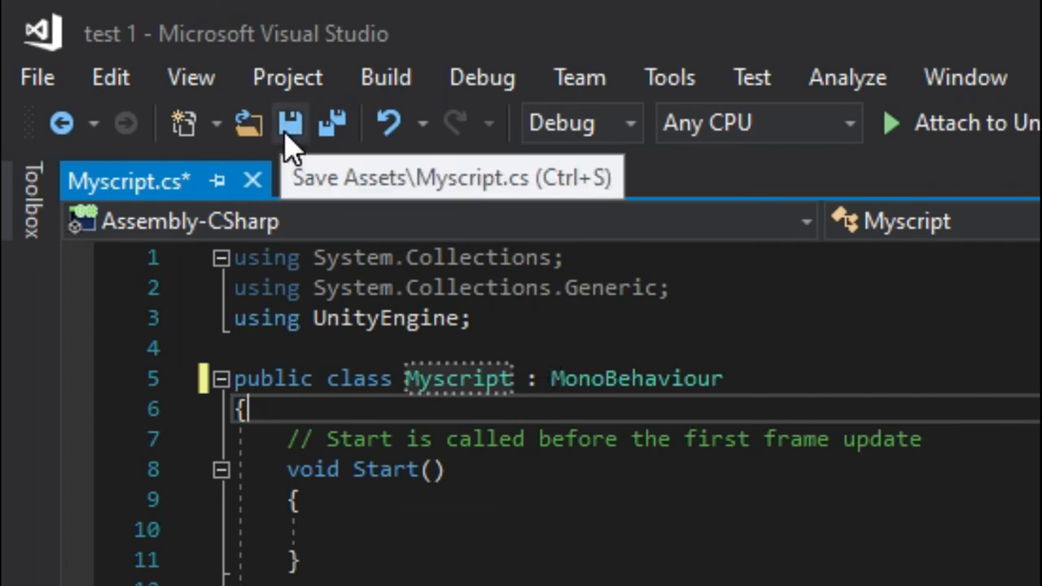
- Save Myscript.cs so Unity recompiles and recognizes the Myscript class
{"action": "left_click", "coordinate": [290, 122]}
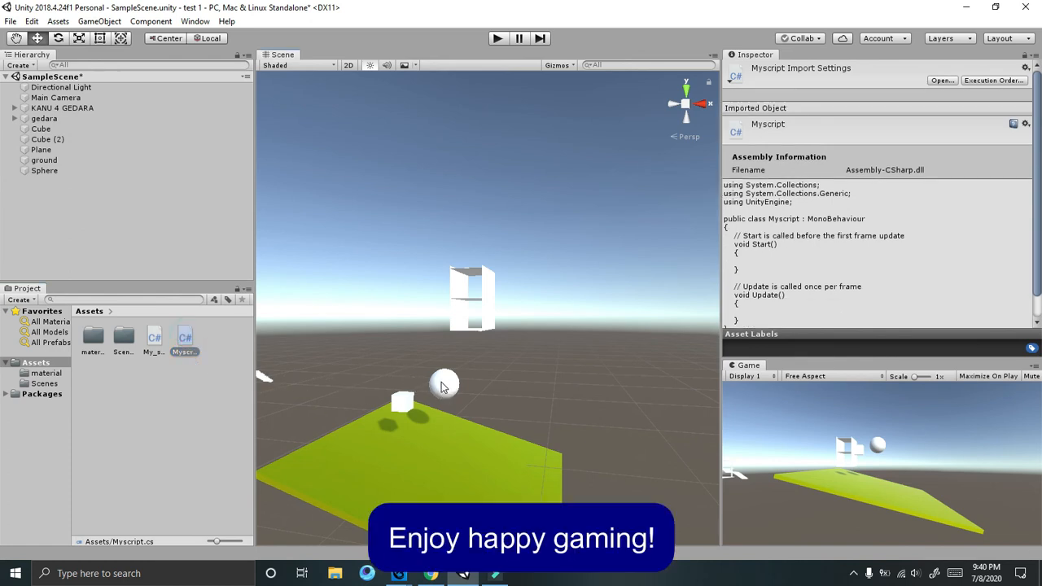
{"action": "mouse_move", "coordinate": [446, 381]}
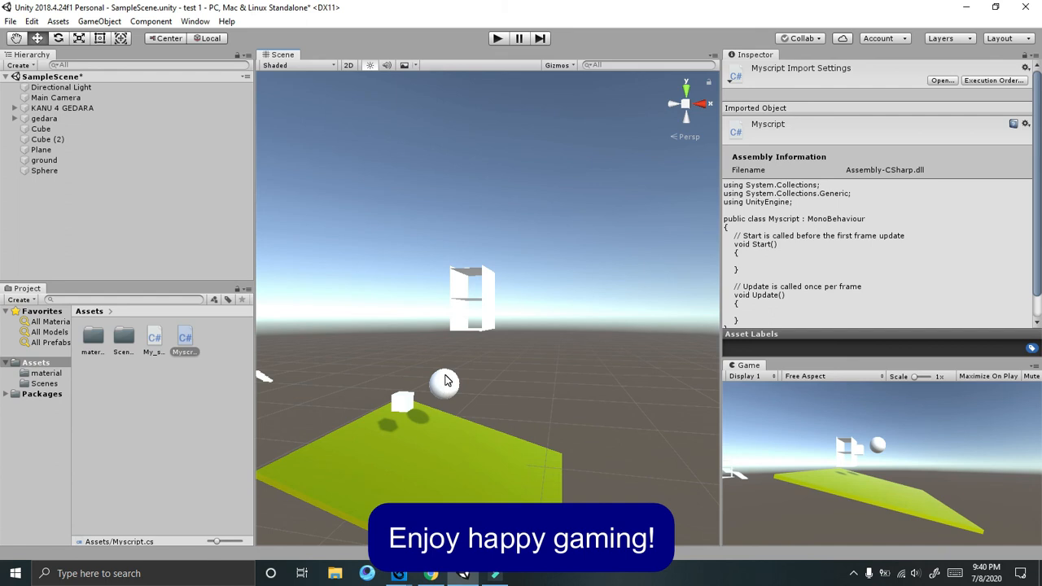